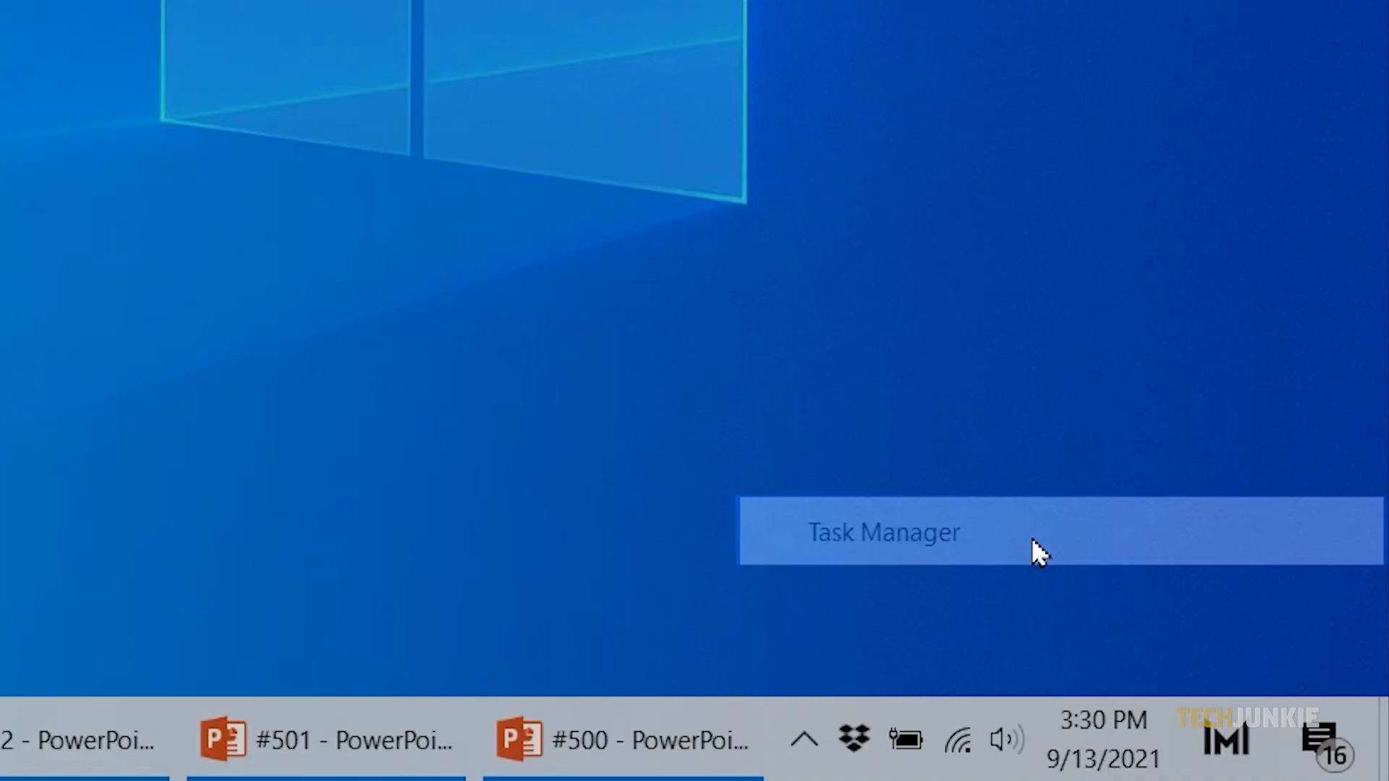
Step: Launch Task Manager showing the Processes list from the taskbar menu
left_click(883, 531)
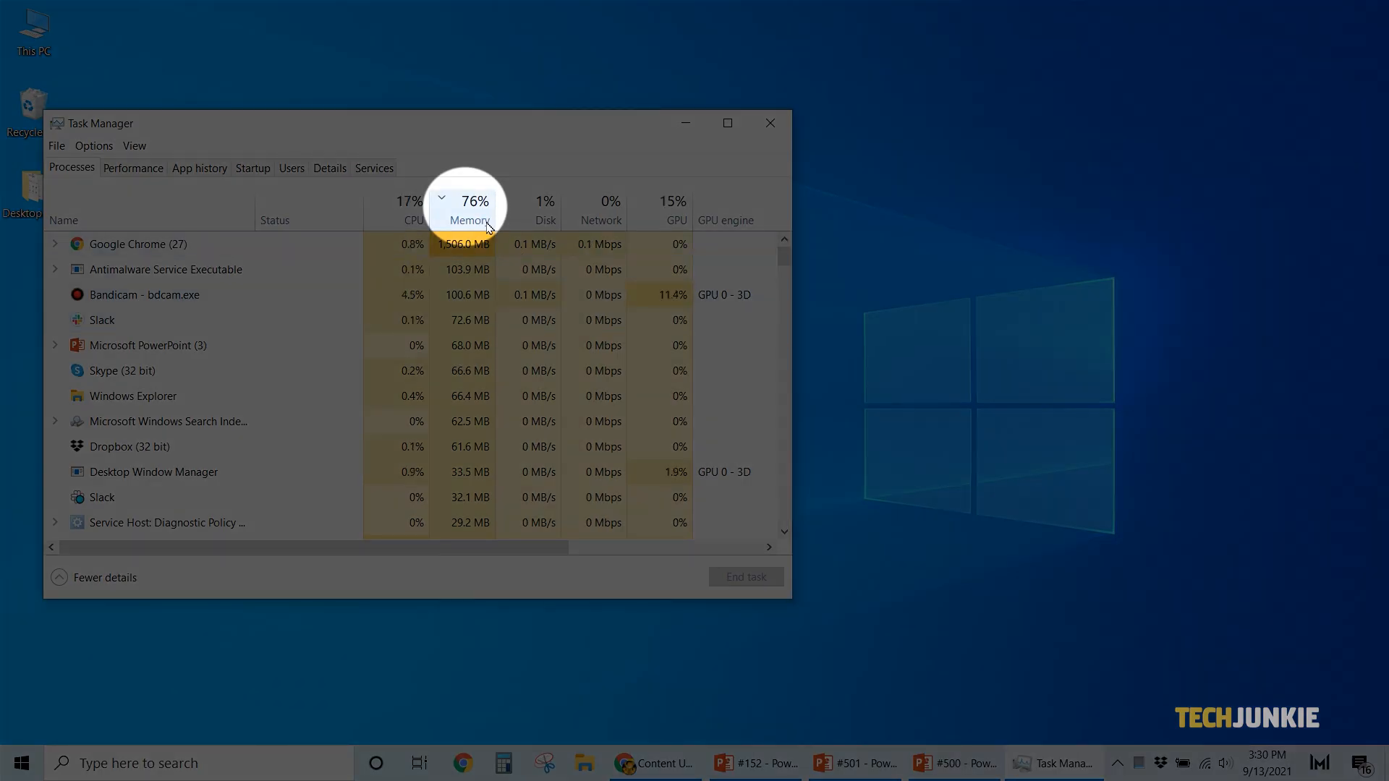
Step: Sort processes by Memory, highest first, and end the Microsoft PowerPoint task
left_click(468, 210)
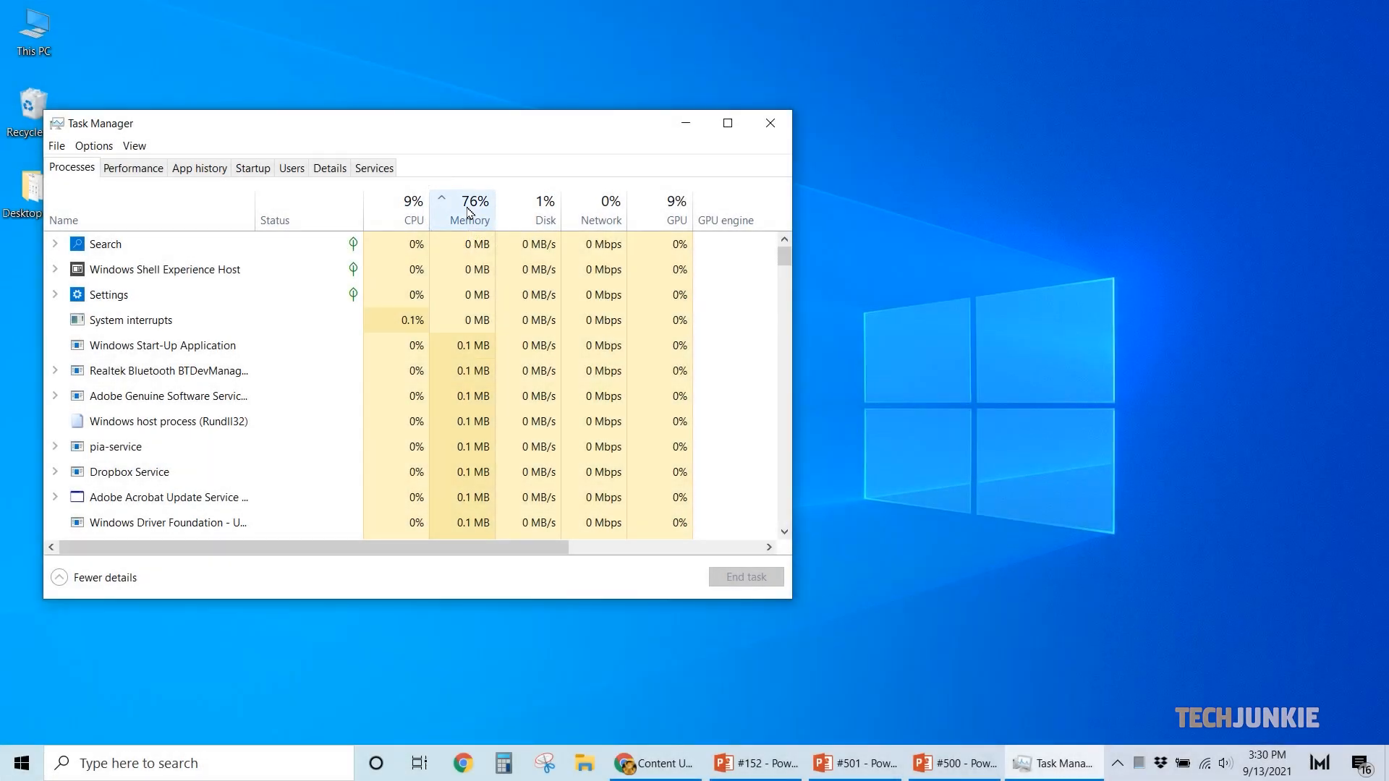
left_click(471, 210)
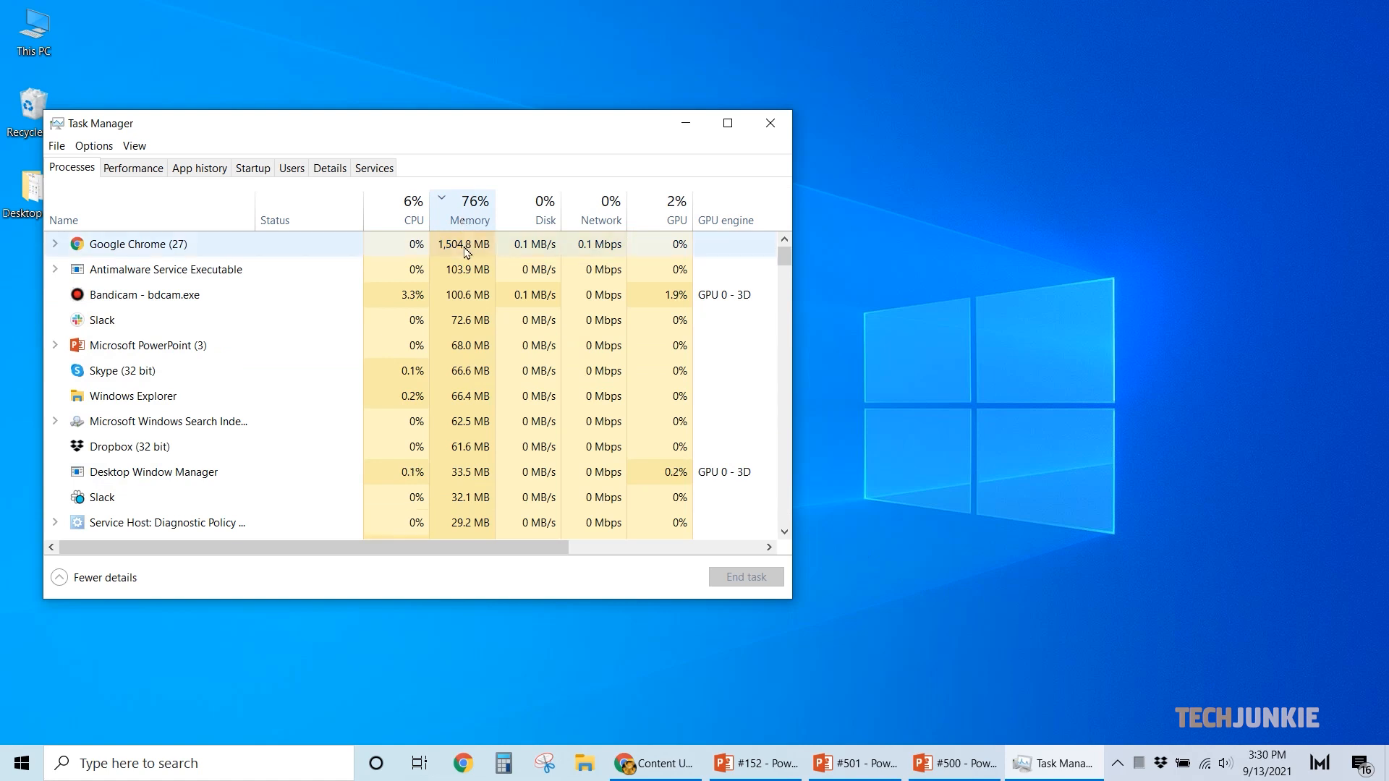
mouse_move(310, 338)
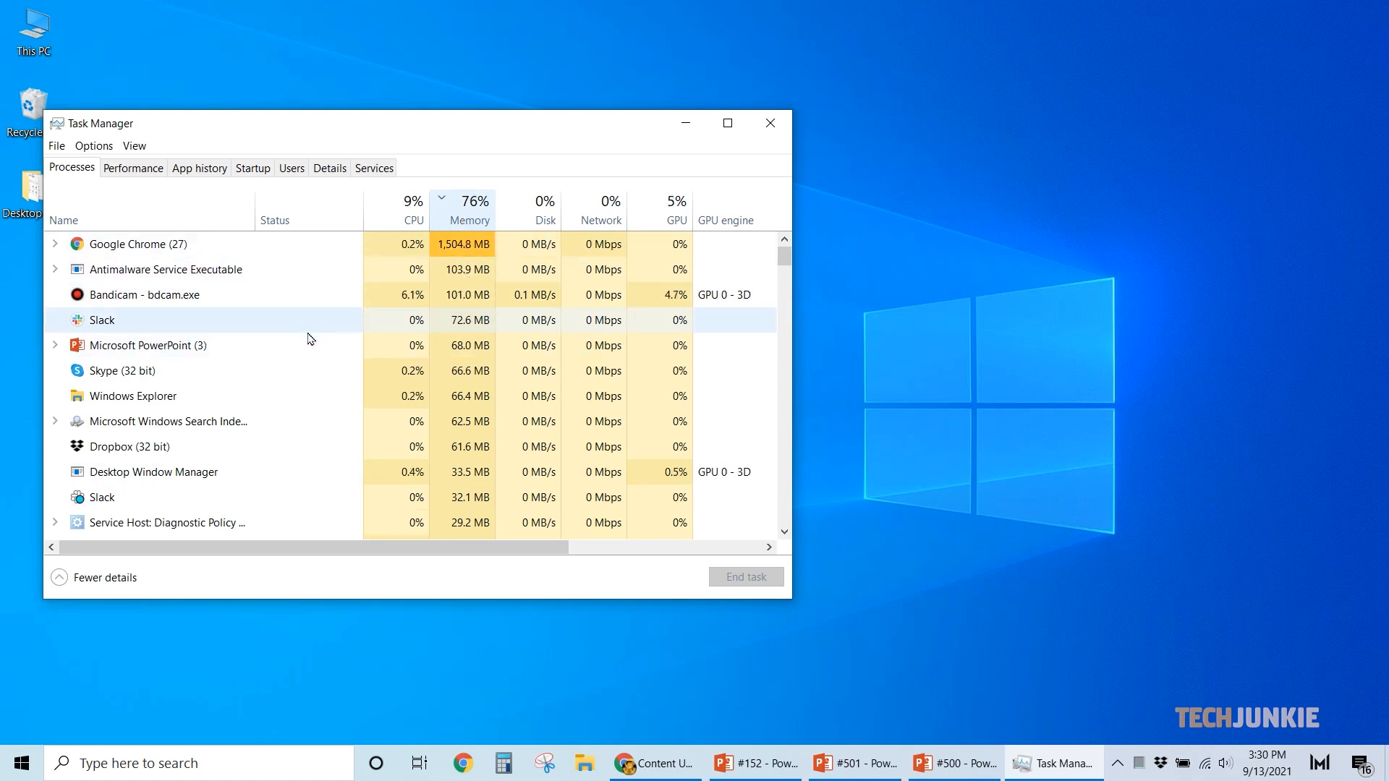
right_click(147, 344)
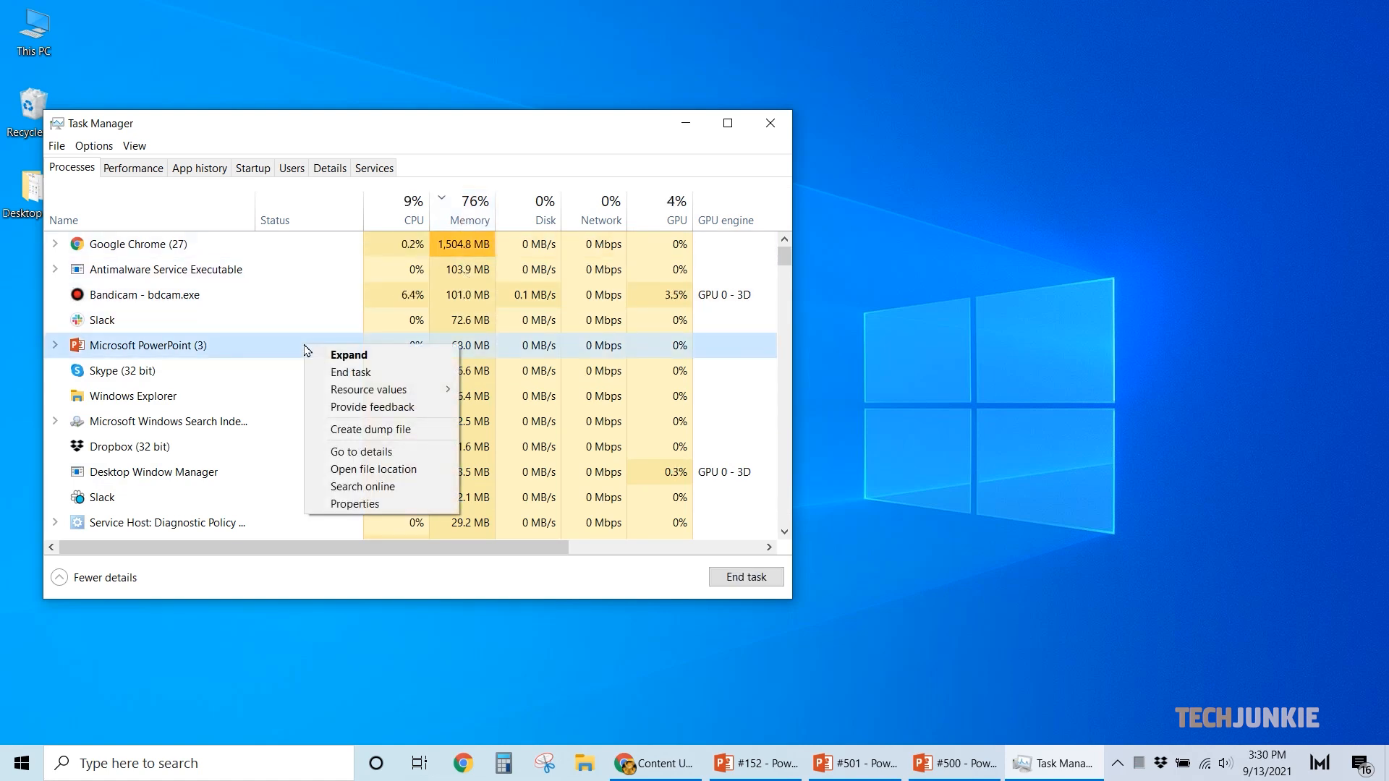
mouse_move(350, 372)
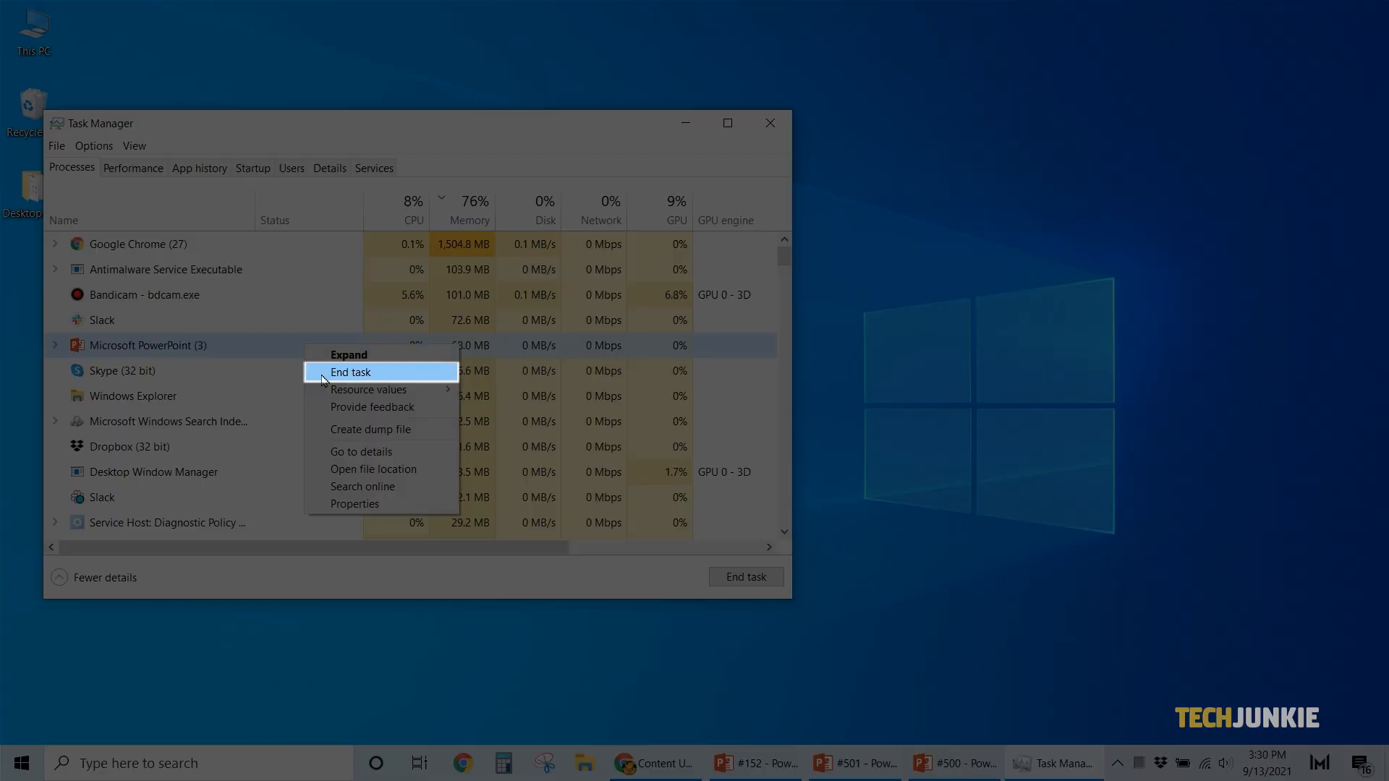
left_click(350, 371)
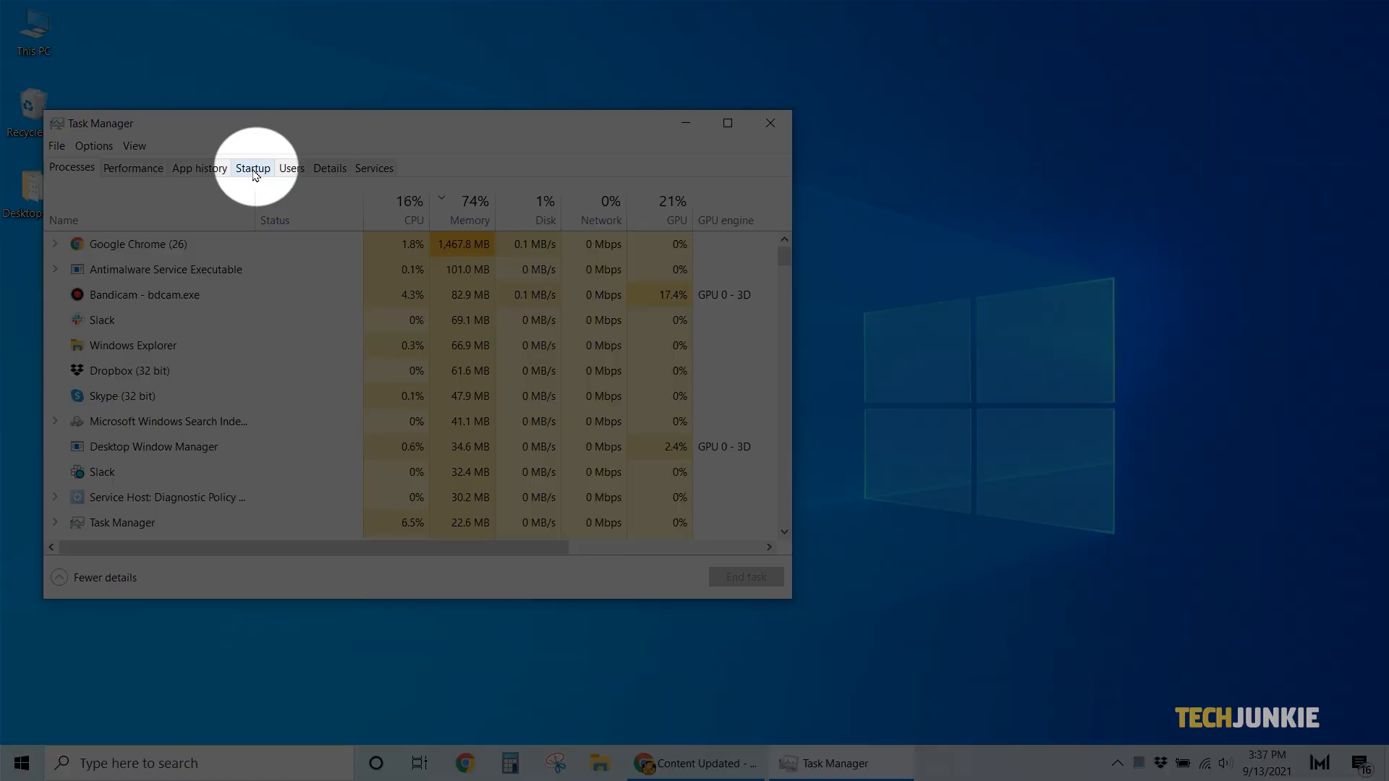
Step: Disable aText in the Startup apps list so it no longer launches with Windows
left_click(252, 168)
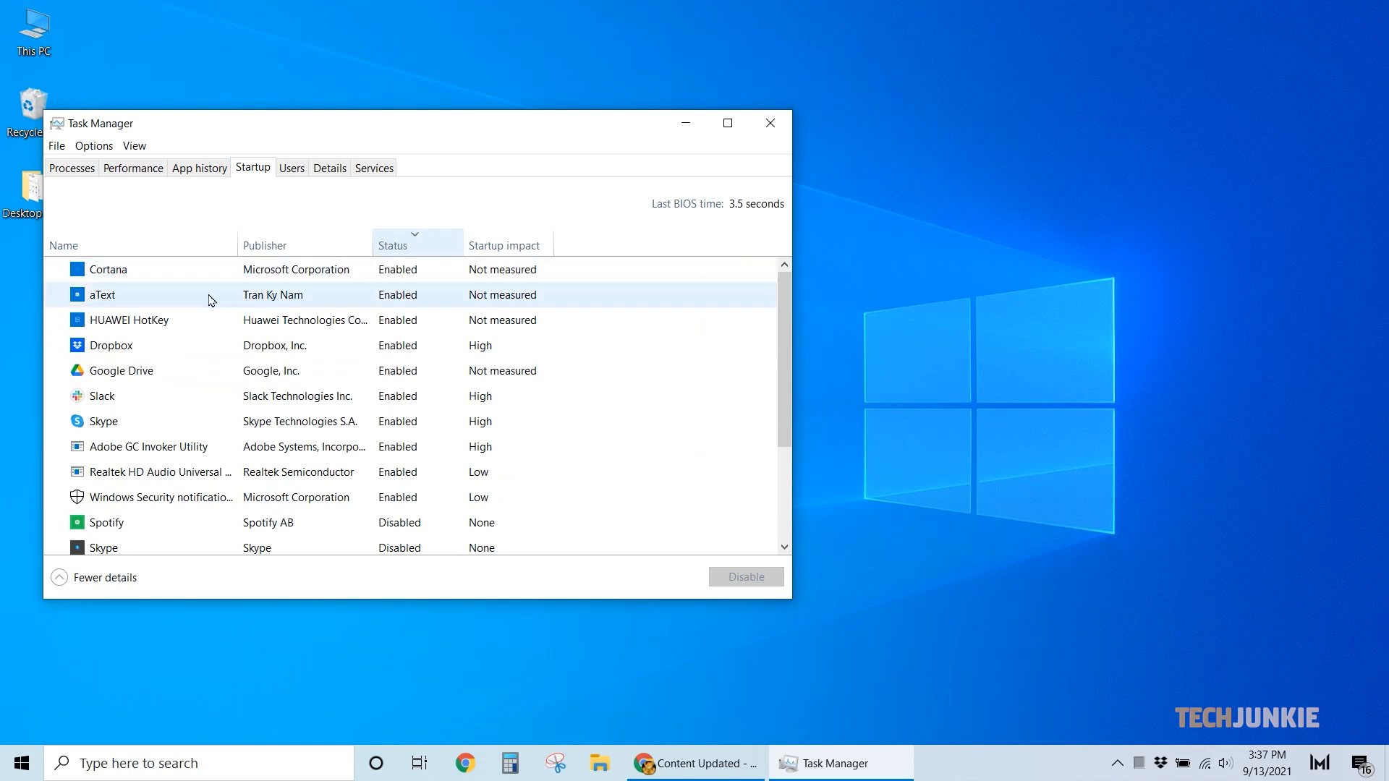
right_click(101, 294)
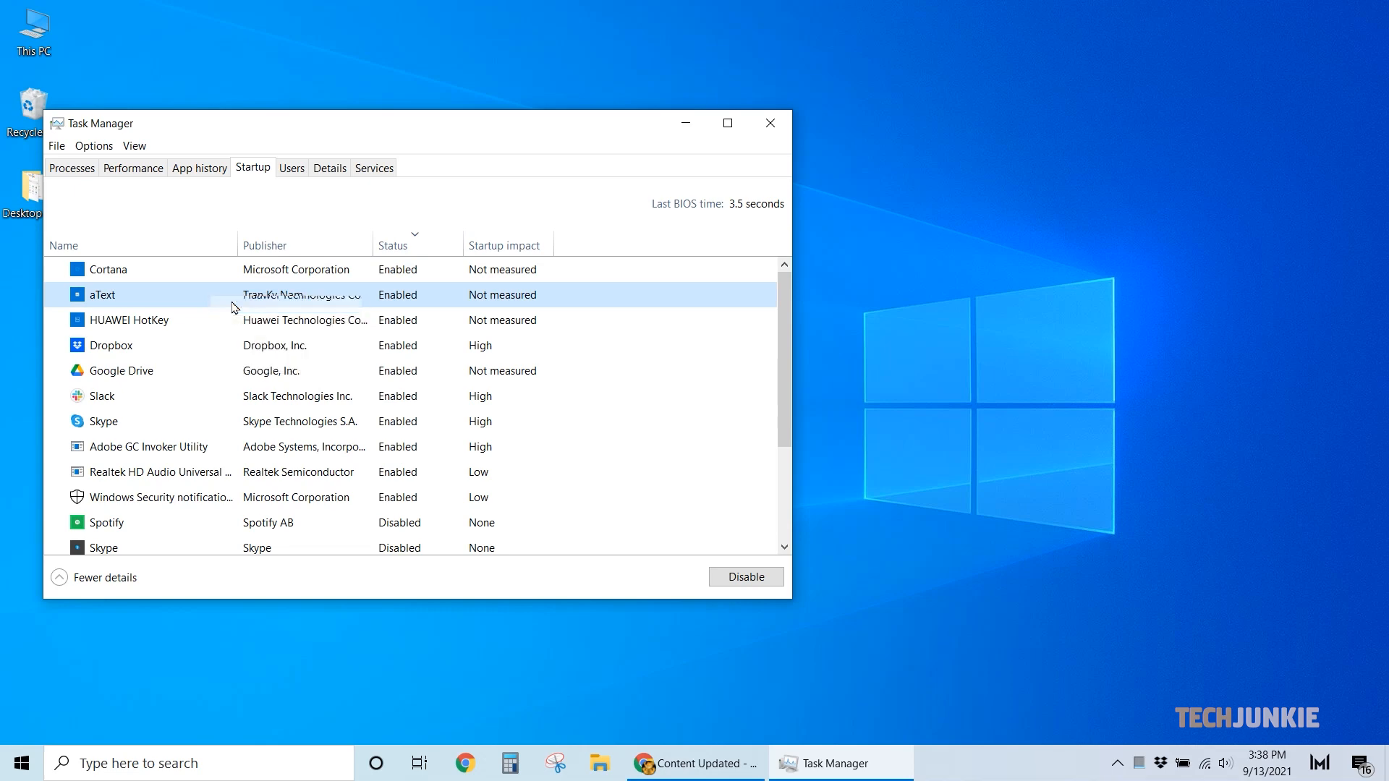
left_click(744, 577)
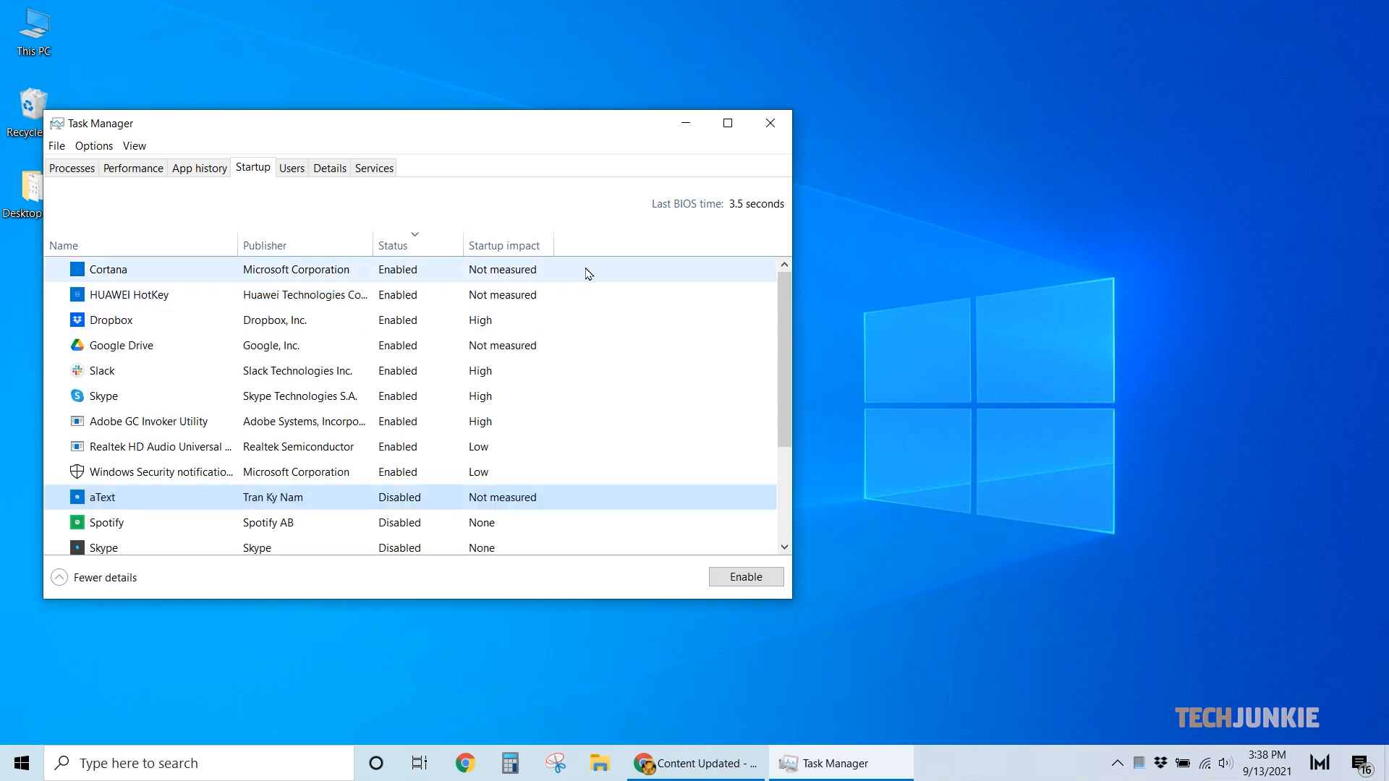
Step: Close Task Manager and launch Apps & features from the Start button's system tools menu
left_click(768, 123)
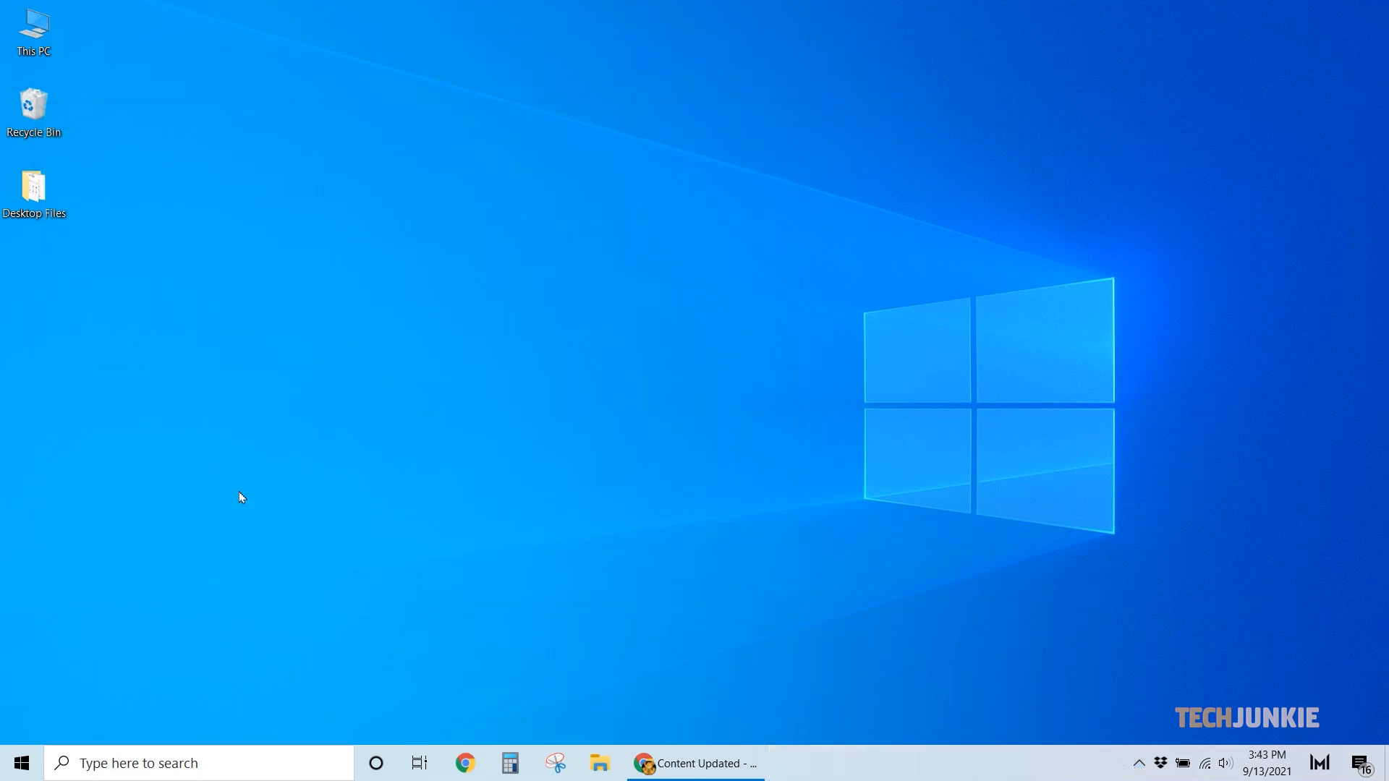
mouse_move(47, 732)
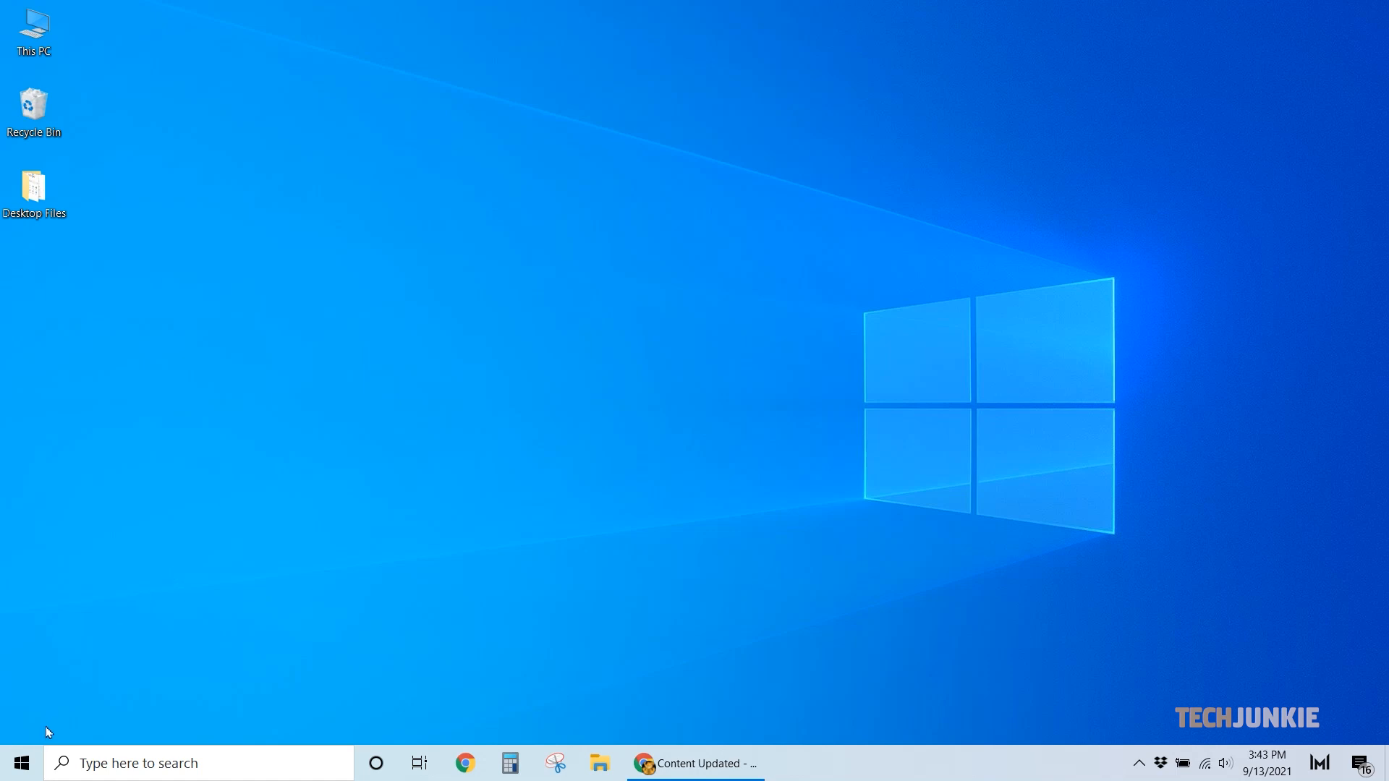
right_click(19, 762)
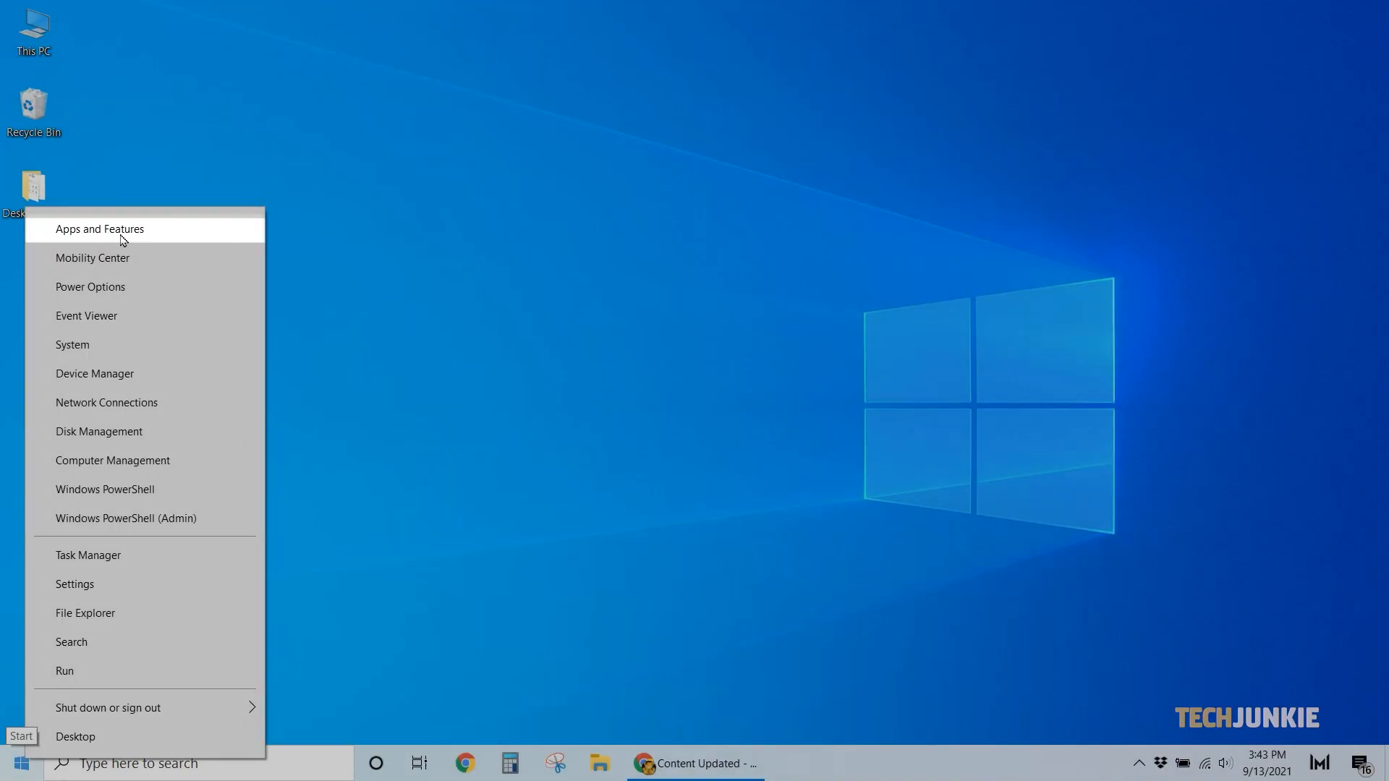
left_click(100, 228)
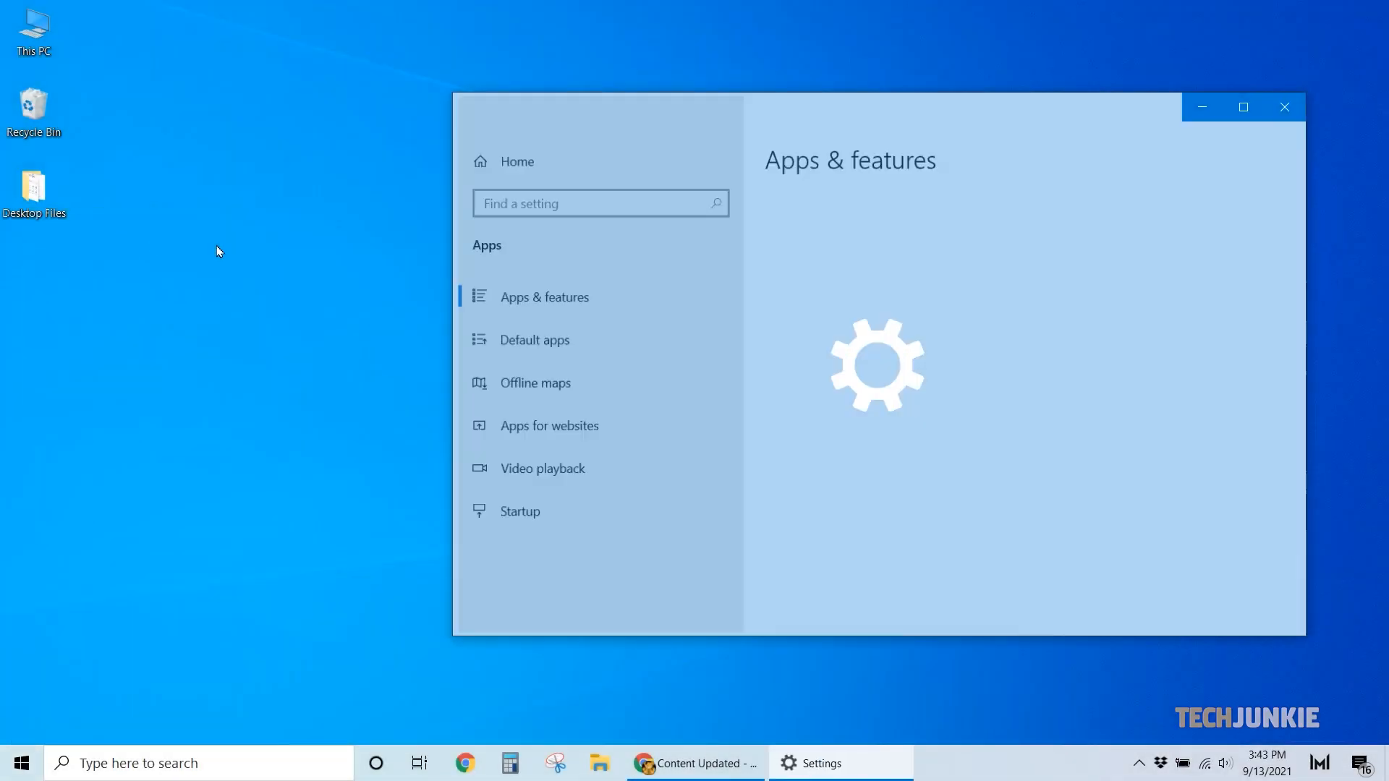
Step: Locate WhatsApp in the installed apps list and reveal its Uninstall option
left_click(544, 295)
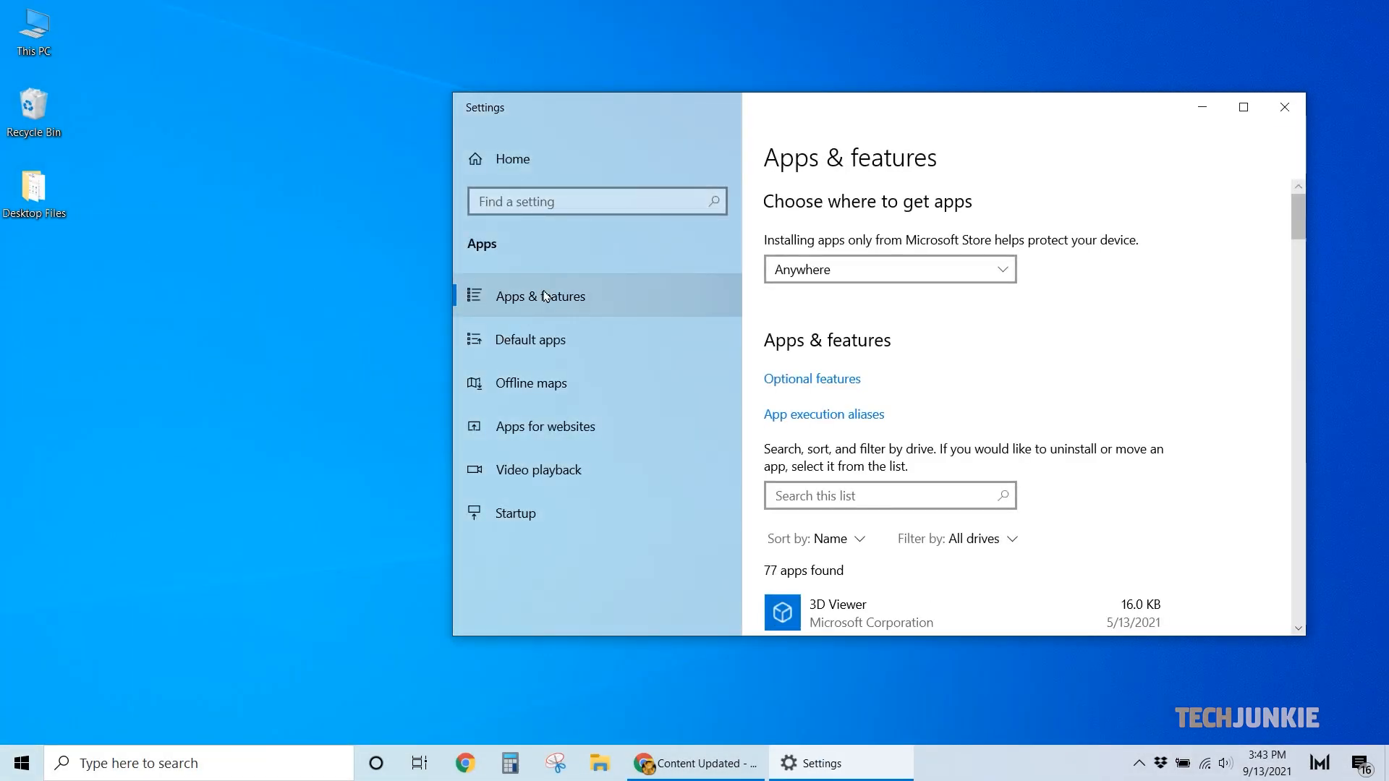
mouse_move(1298, 217)
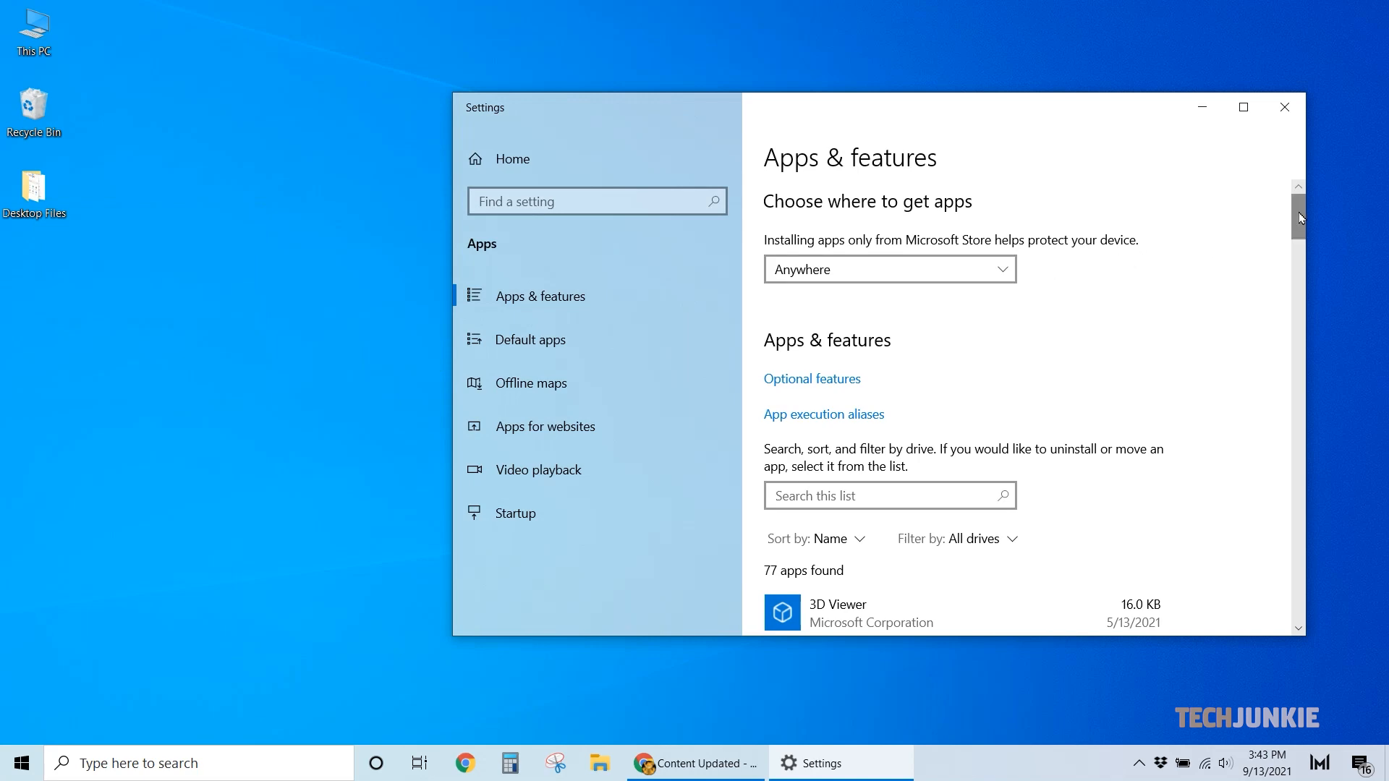
scroll("down", 3)
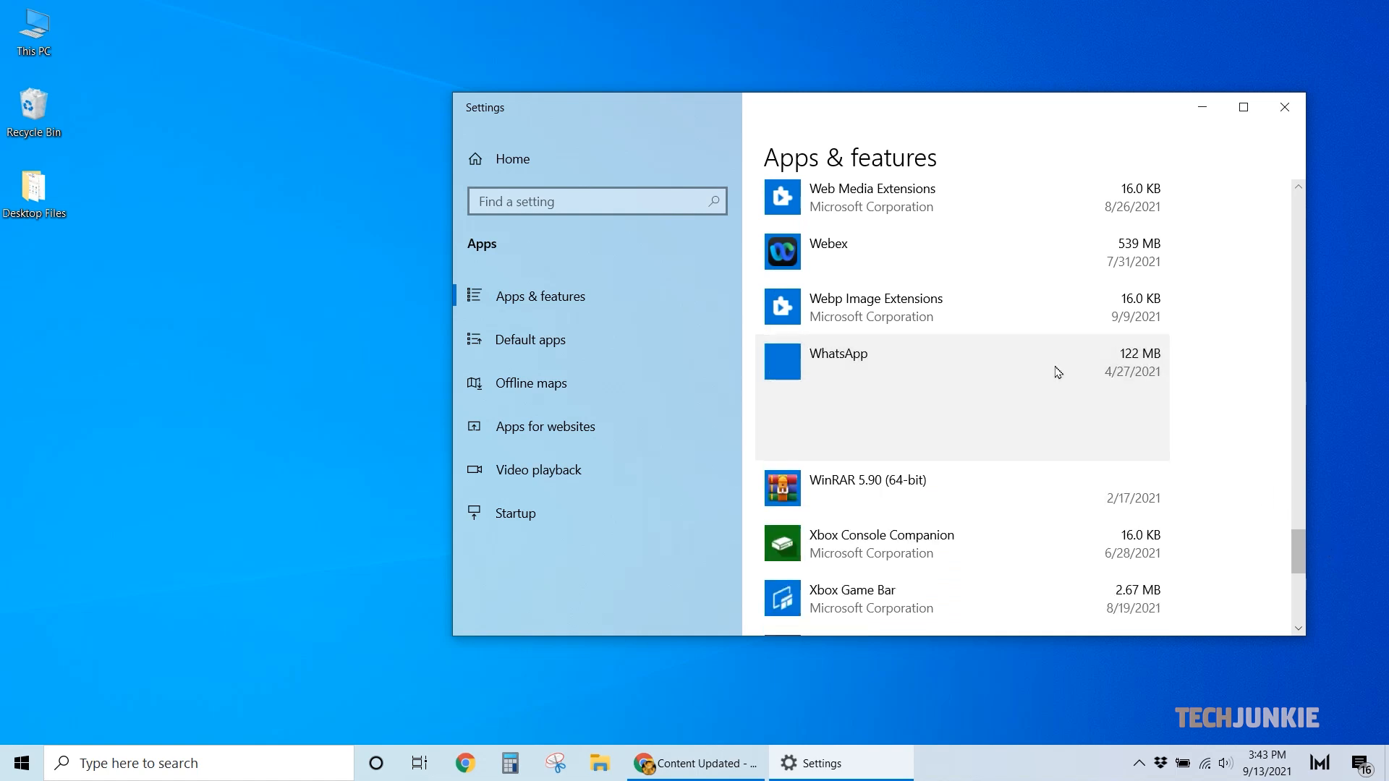
left_click(930, 363)
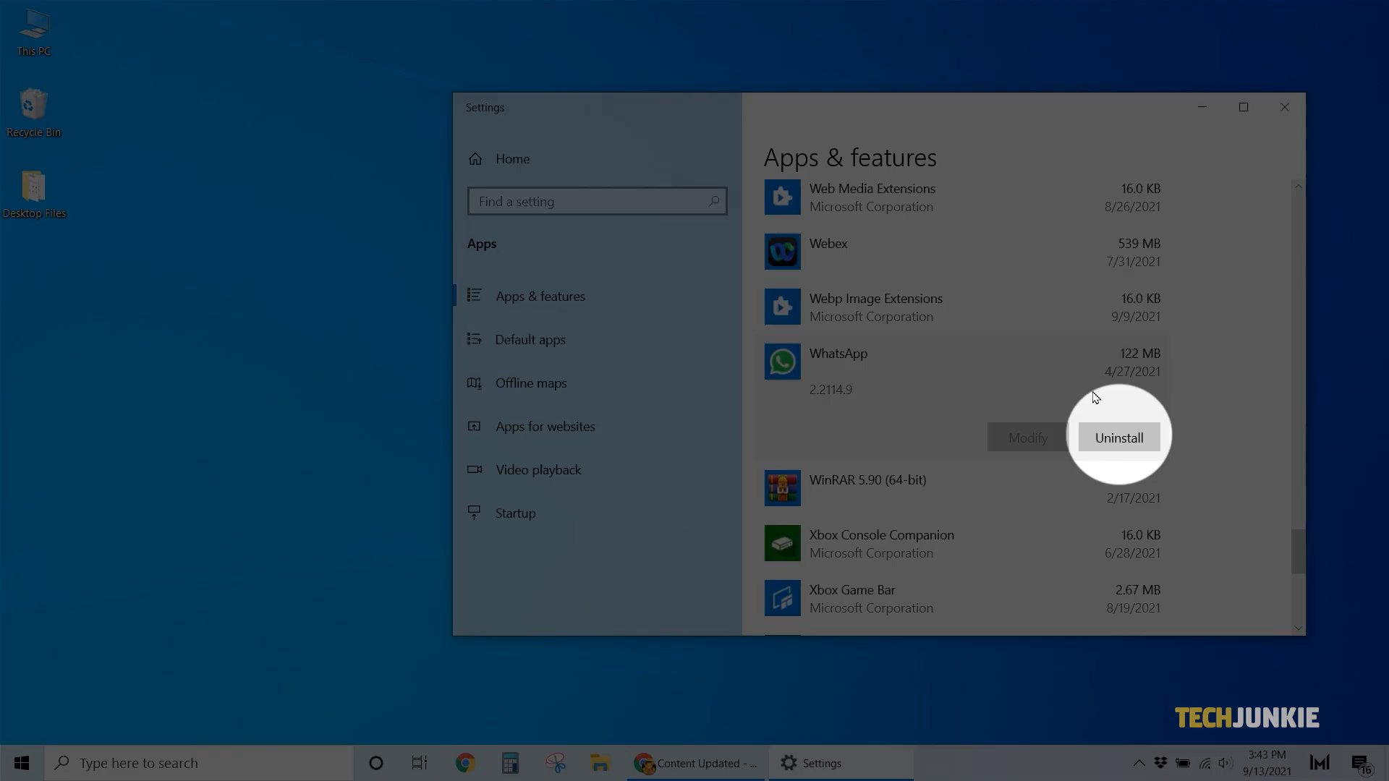
left_click(1117, 437)
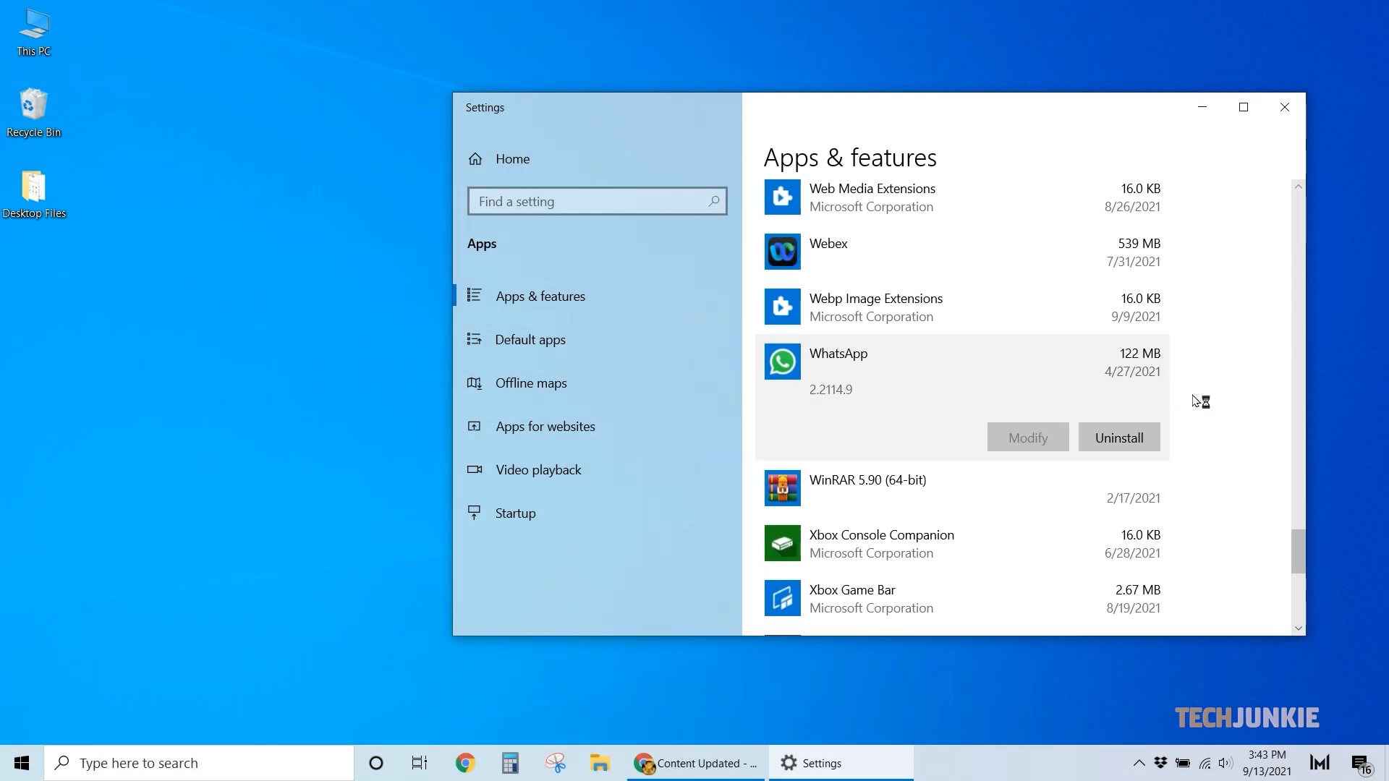
mouse_move(1195, 400)
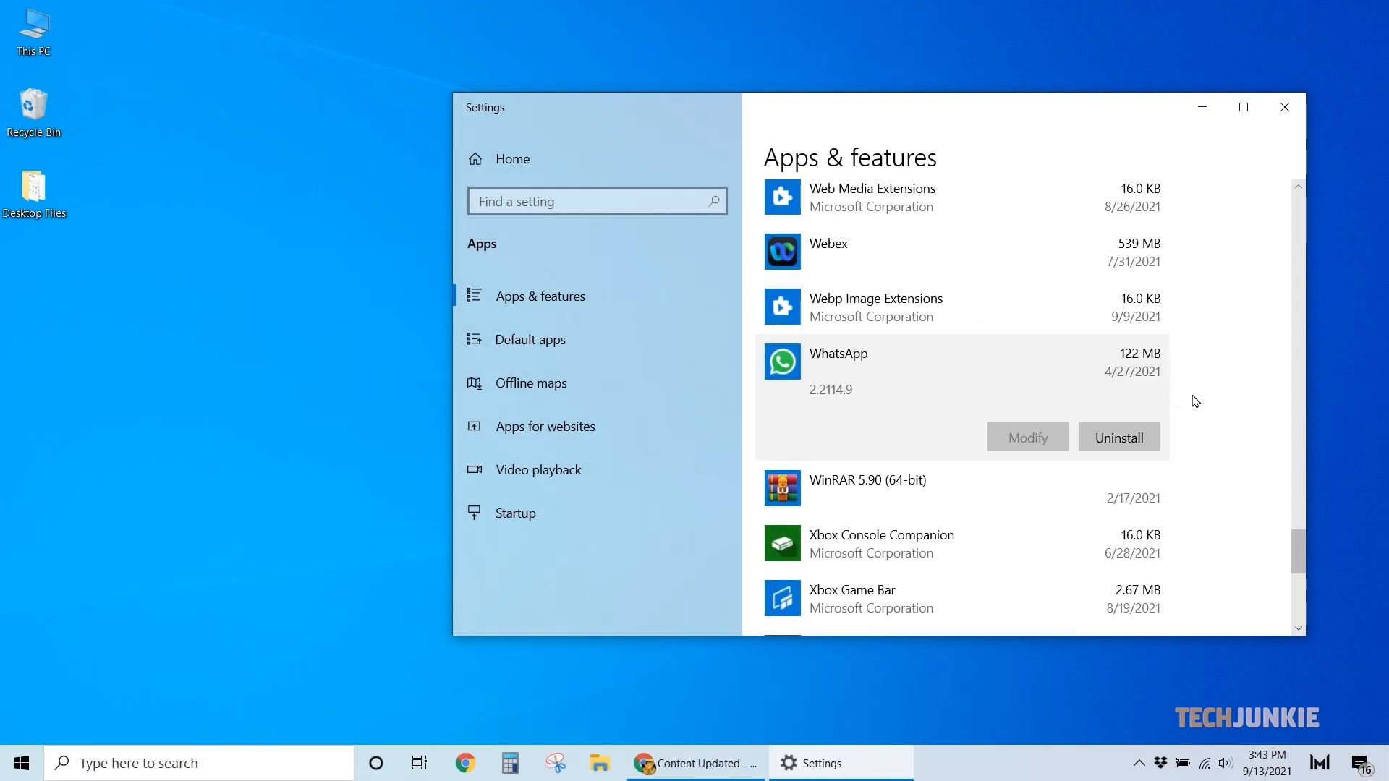